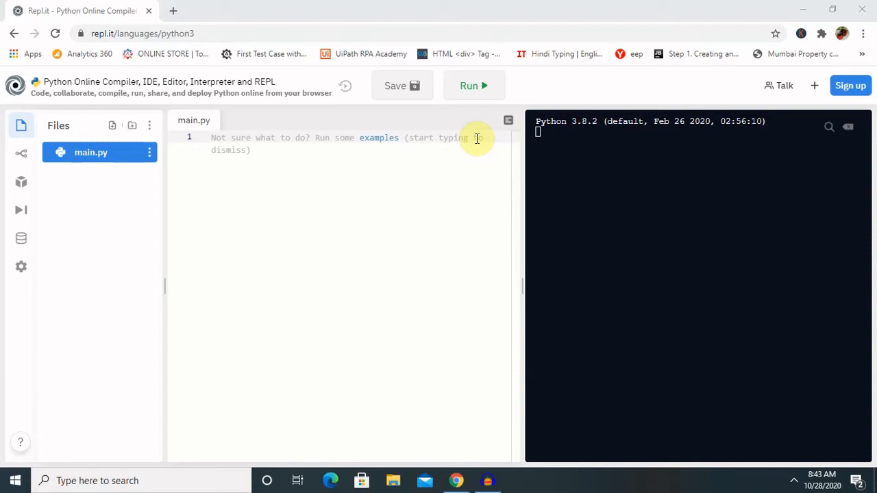
pyautogui.moveTo(302, 133)
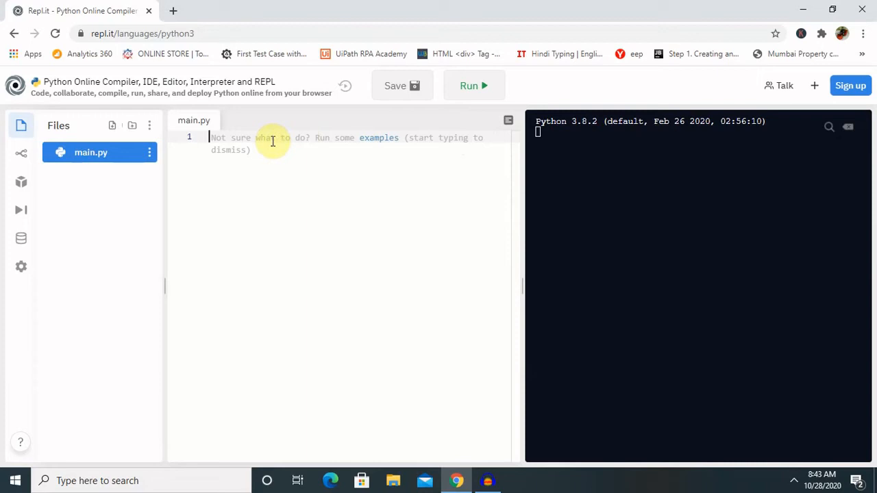
# - Type the header 'for n in [30, 11, 9, 76, 6, 87, 56]:' at the top of main.py
pyautogui.write('for')
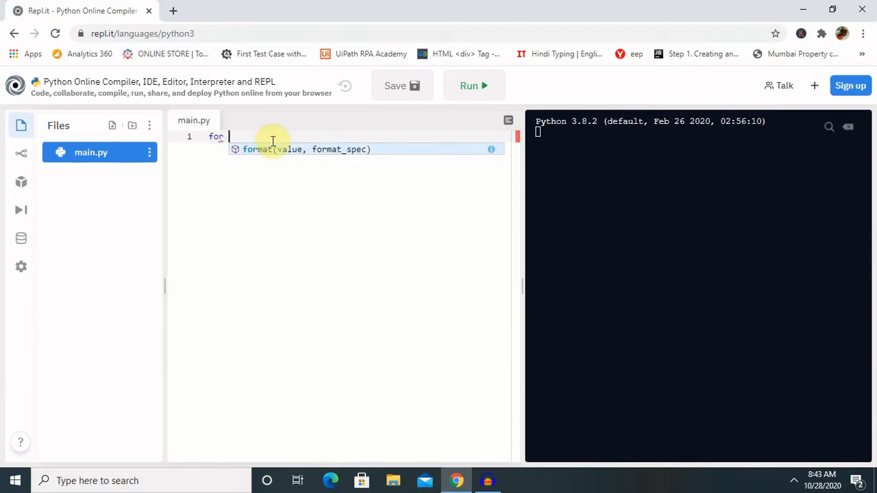
pyautogui.write('n')
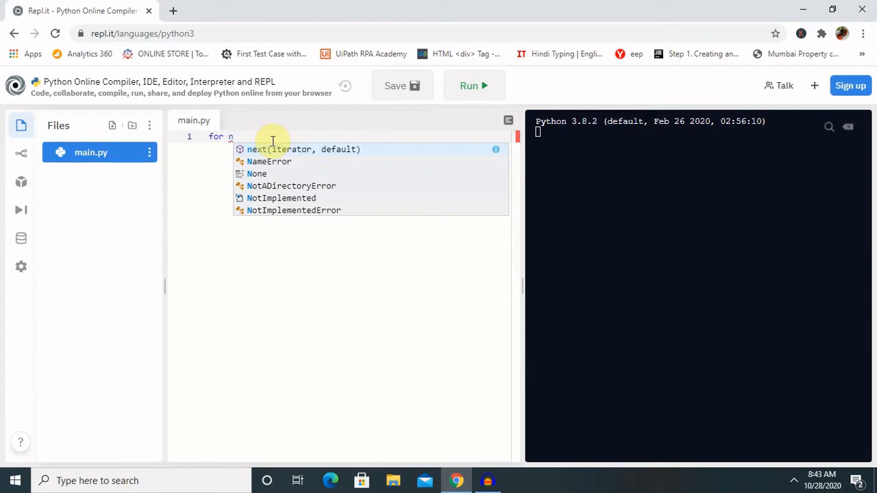
pyautogui.write('in [')
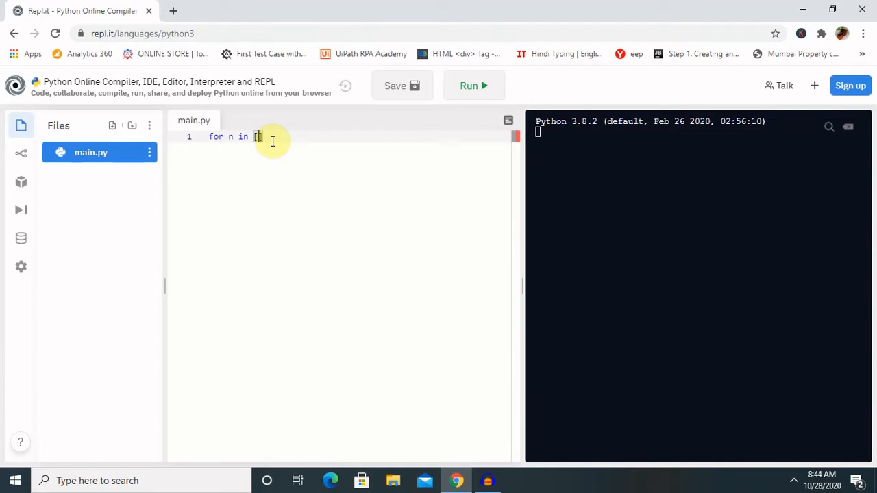
pyautogui.write('0')
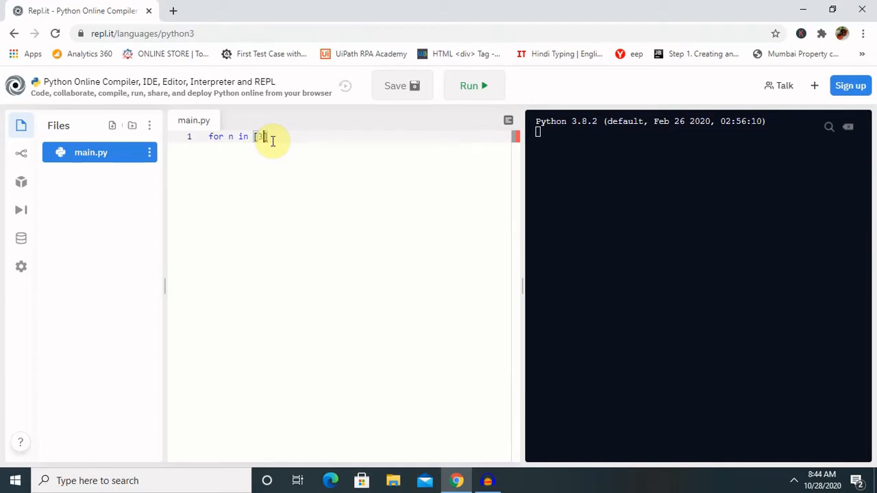
pyautogui.write('30,')
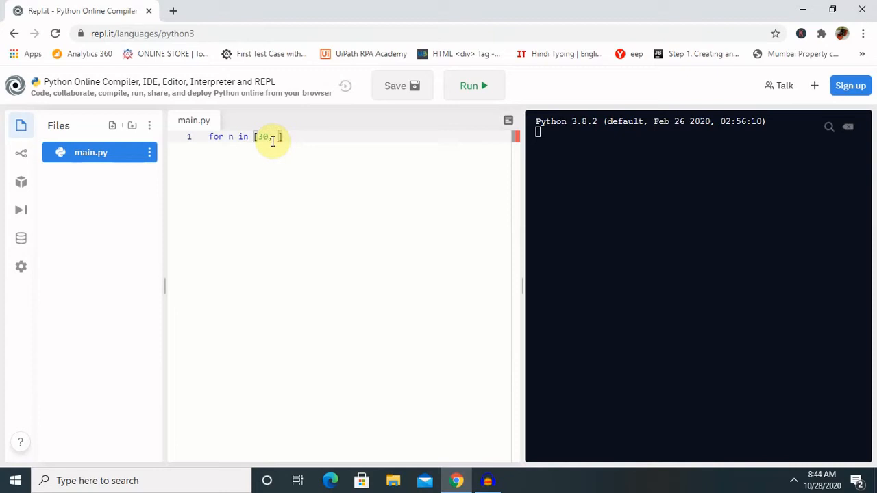
pyautogui.write('11')
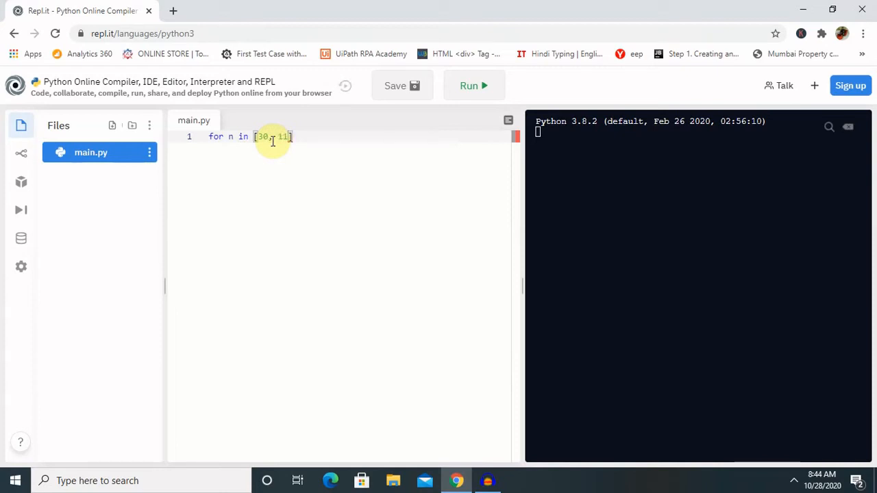
pyautogui.write(',')
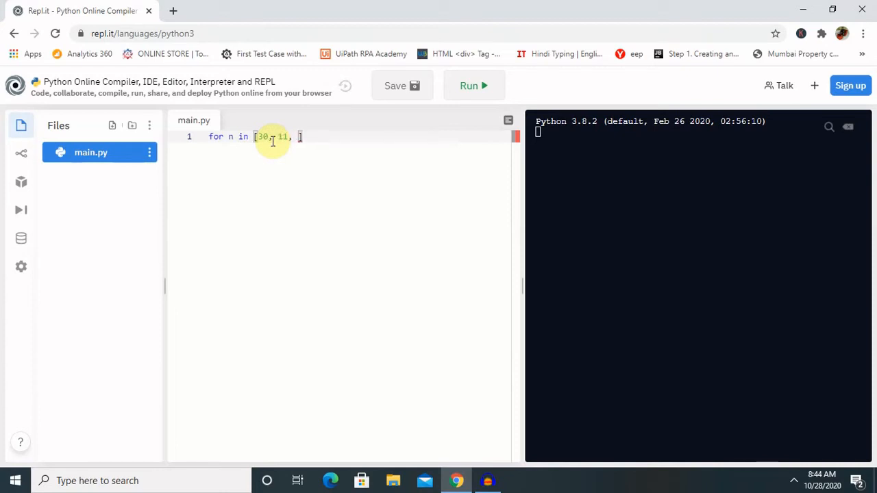
pyautogui.write('9')
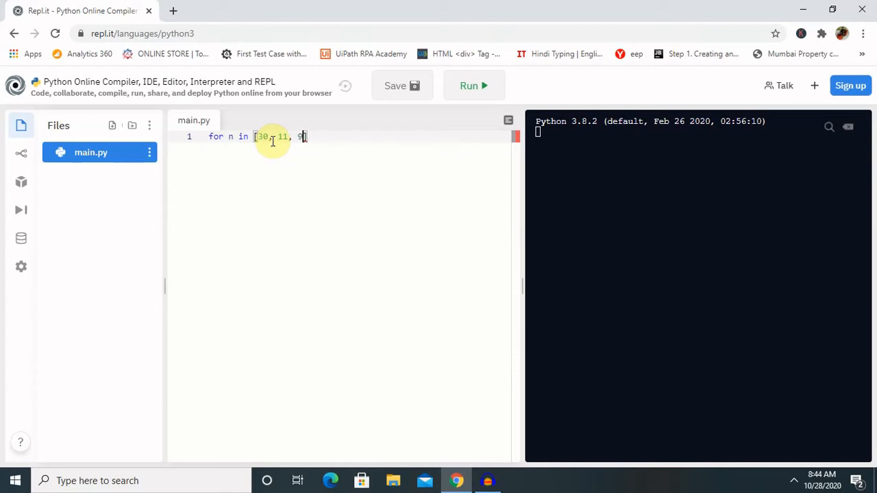
pyautogui.write(',')
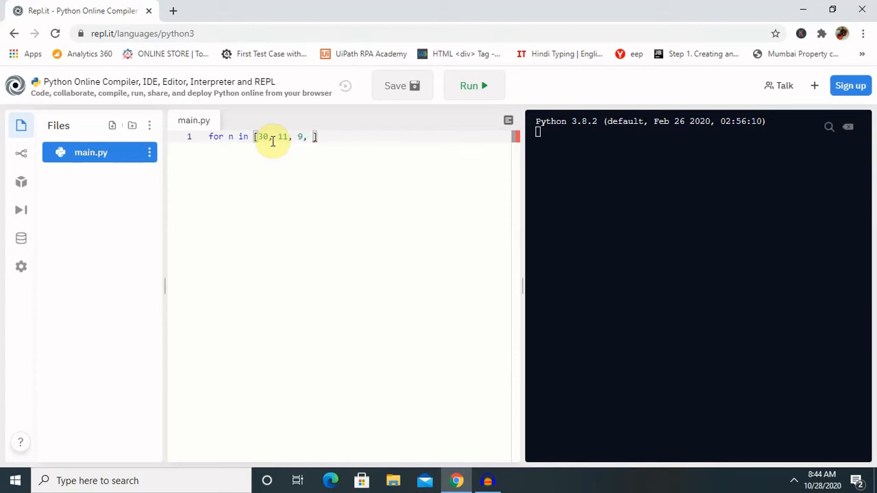
pyautogui.write('76,')
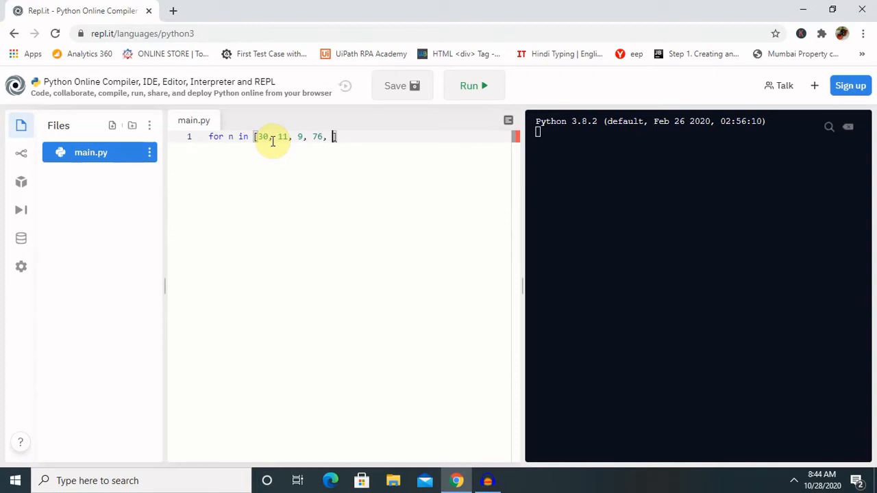
pyautogui.write('6')
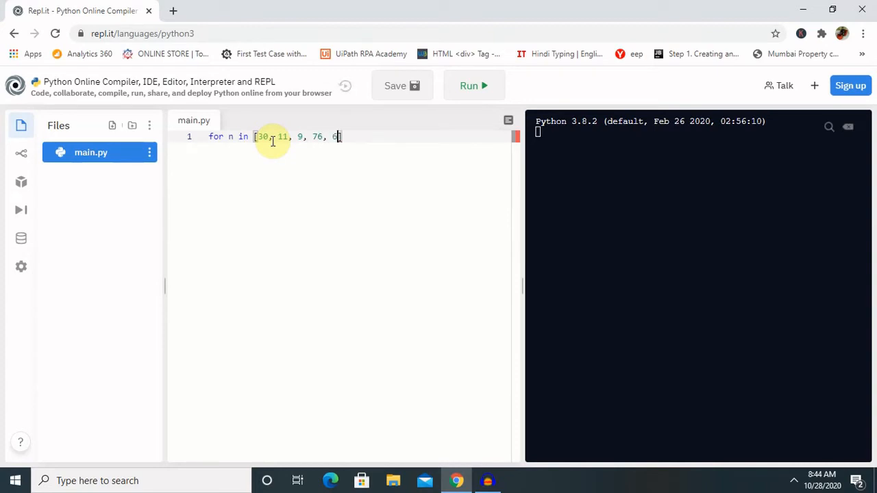
pyautogui.write(',')
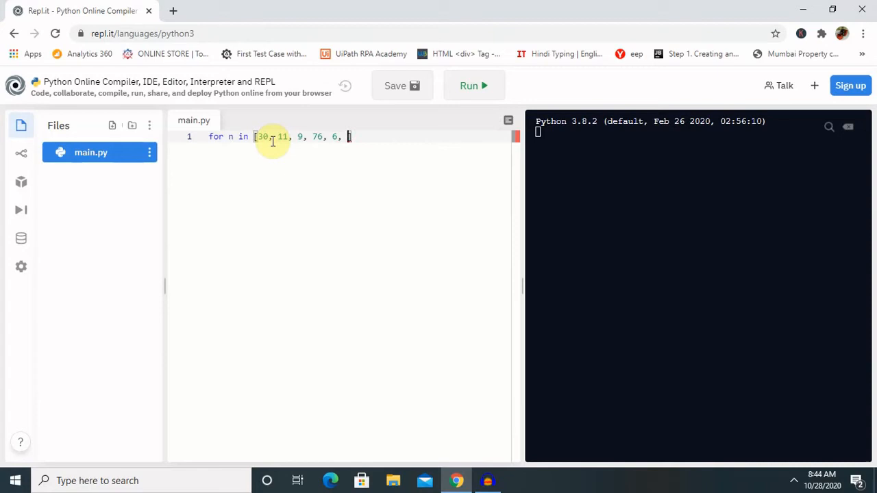
pyautogui.write('8')
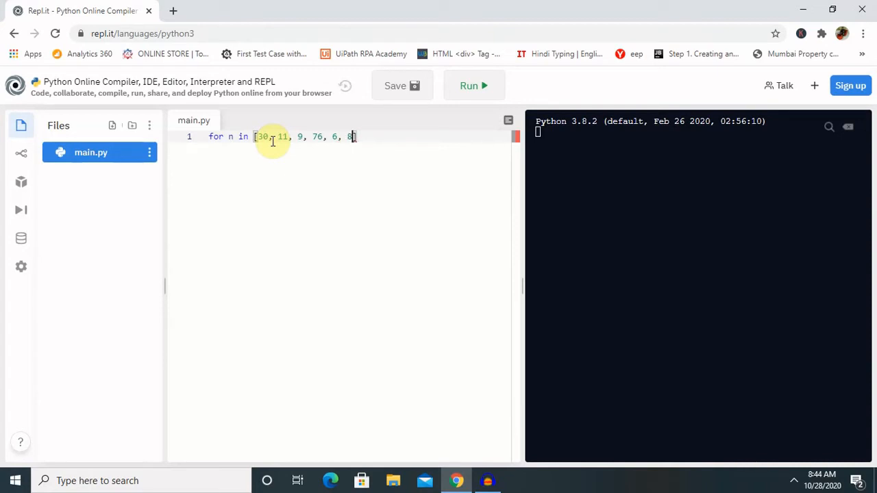
pyautogui.write('7,')
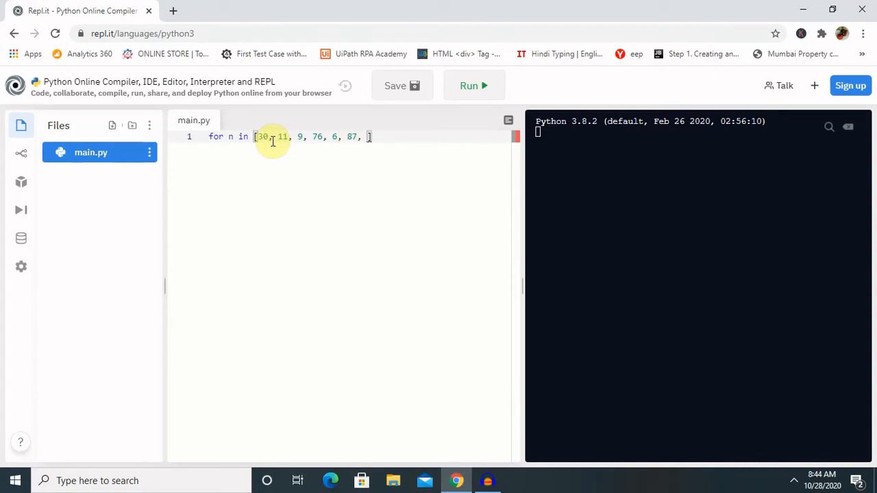
pyautogui.write('55')
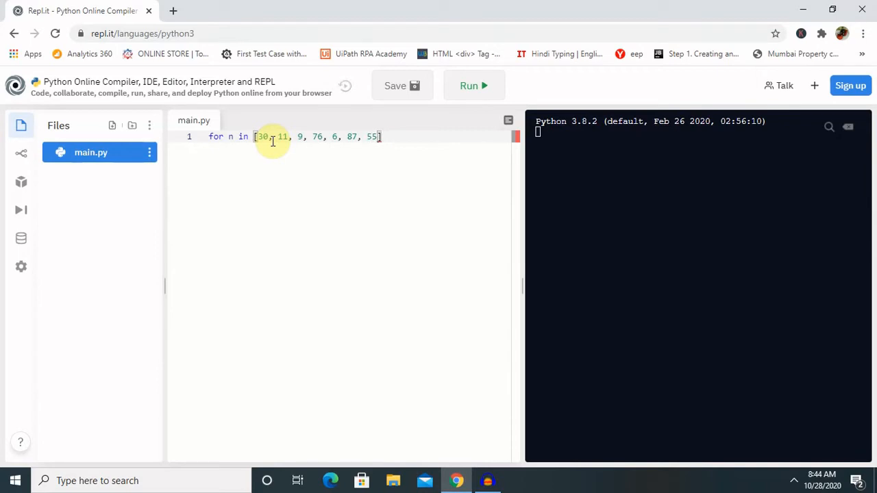
pyautogui.moveTo(383, 136)
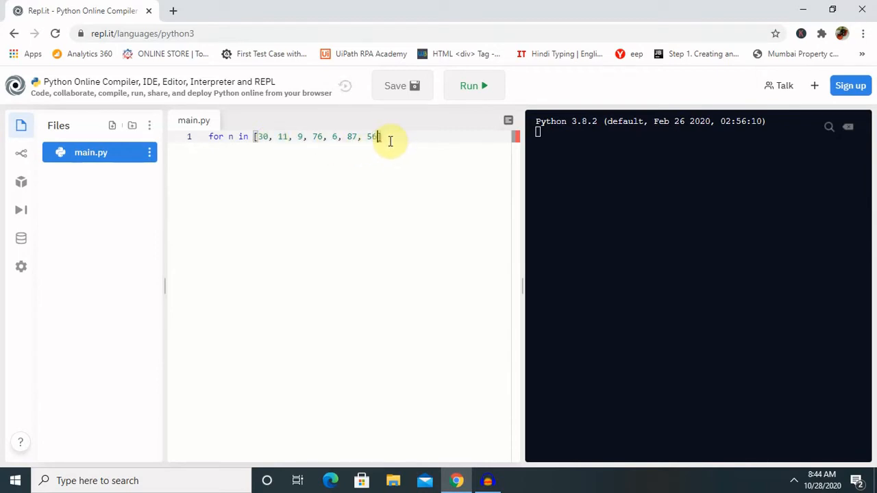
pyautogui.write(']')
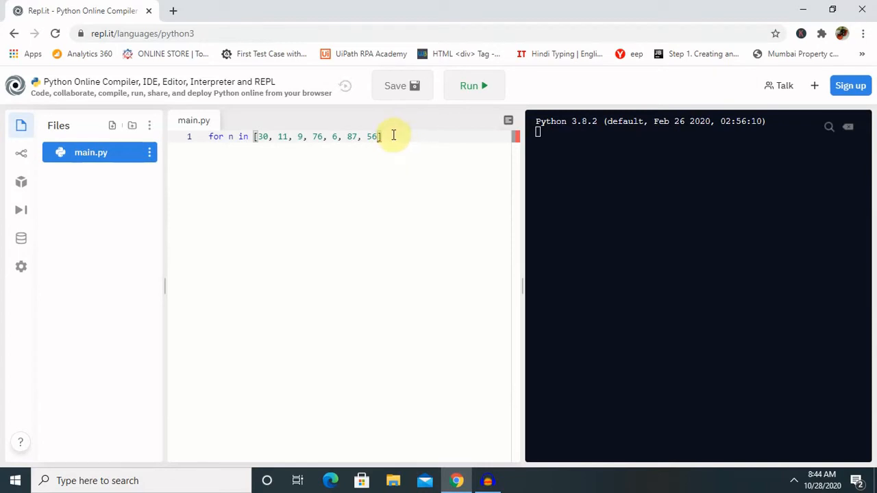
pyautogui.write(':')
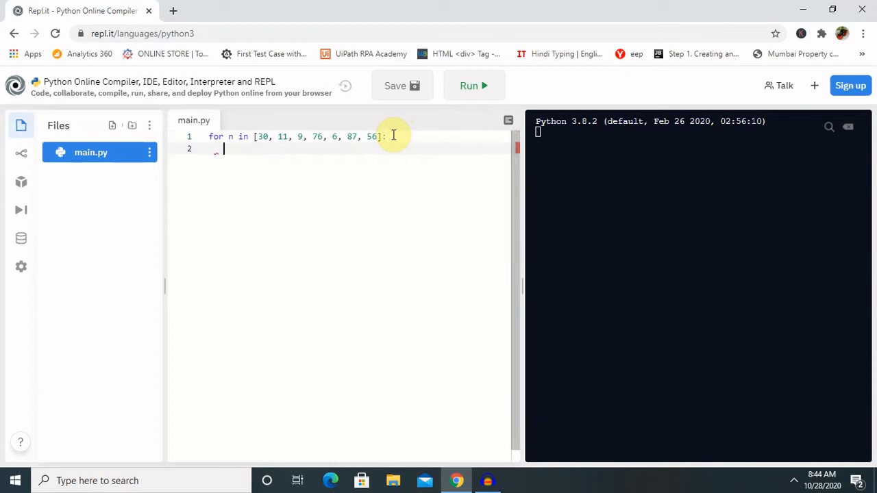
# - Add 'if n%2 == 0:' with a 'pass' body inside the loop
pyautogui.write('i')
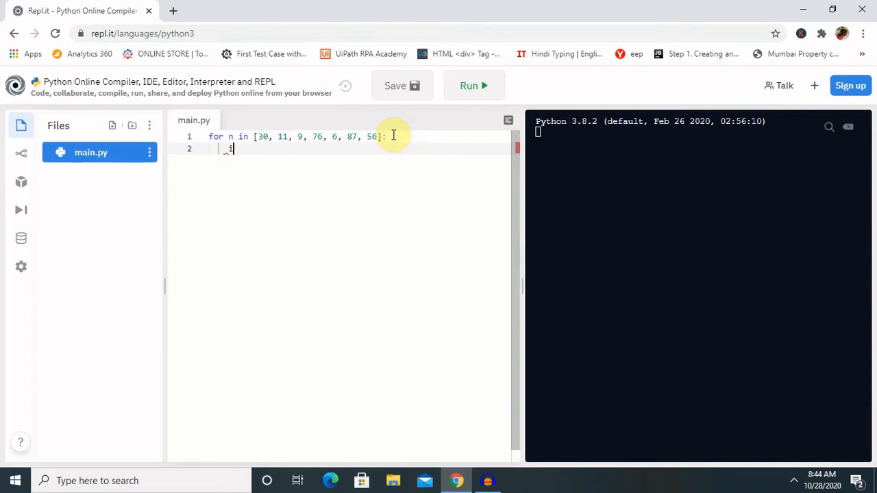
pyautogui.write('if')
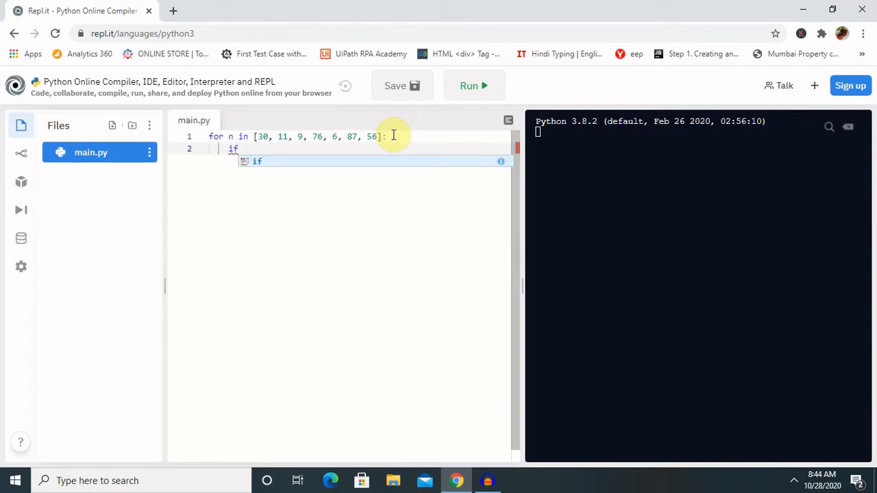
pyautogui.write('n')
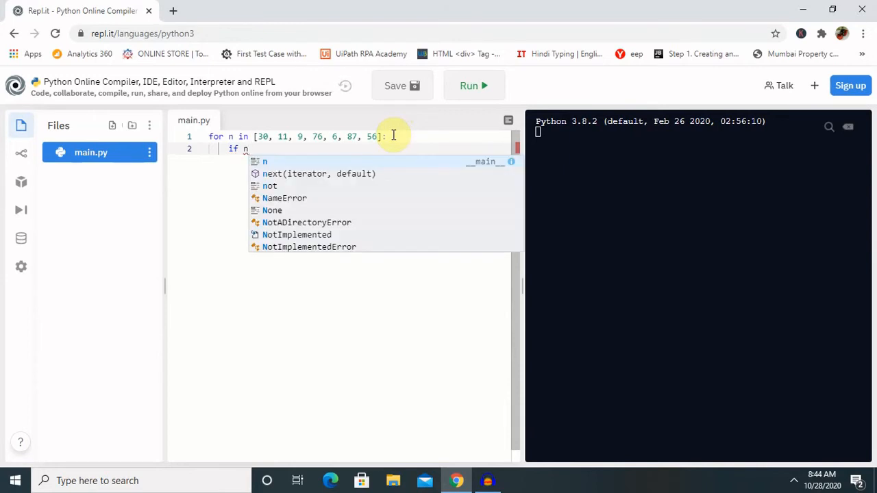
pyautogui.write('%')
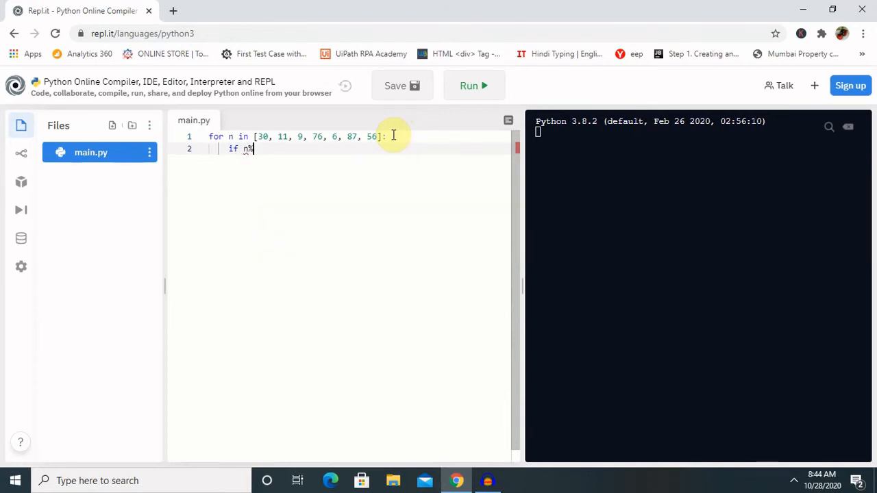
pyautogui.write('%')
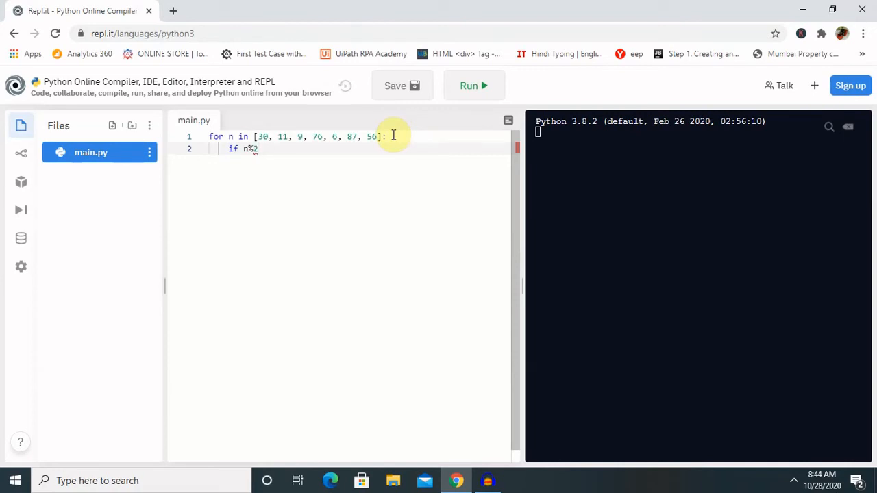
pyautogui.write('==')
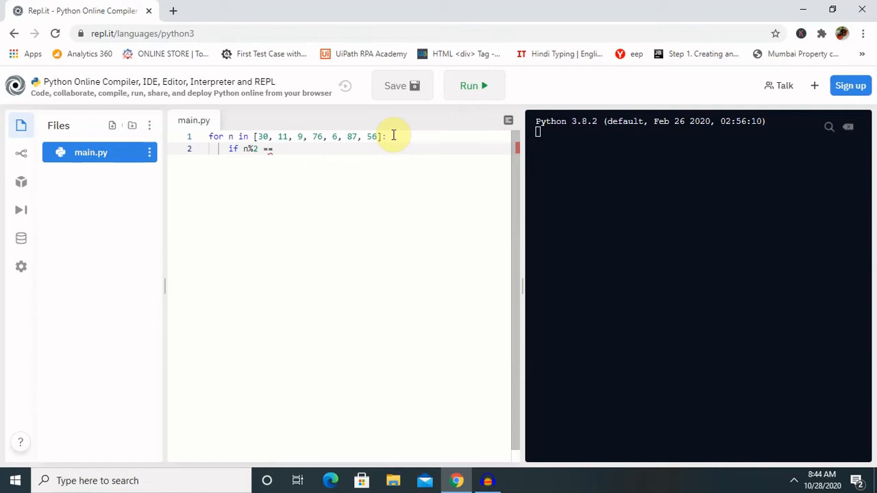
pyautogui.write('0:')
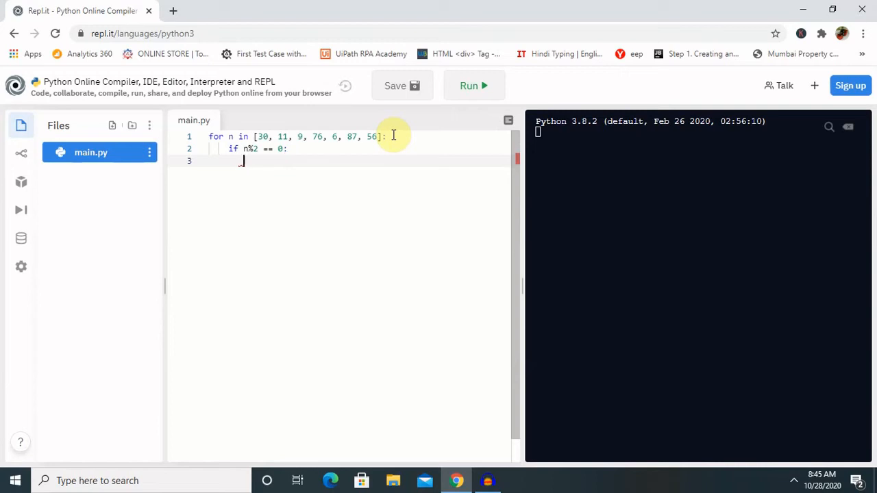
pyautogui.write('pass')
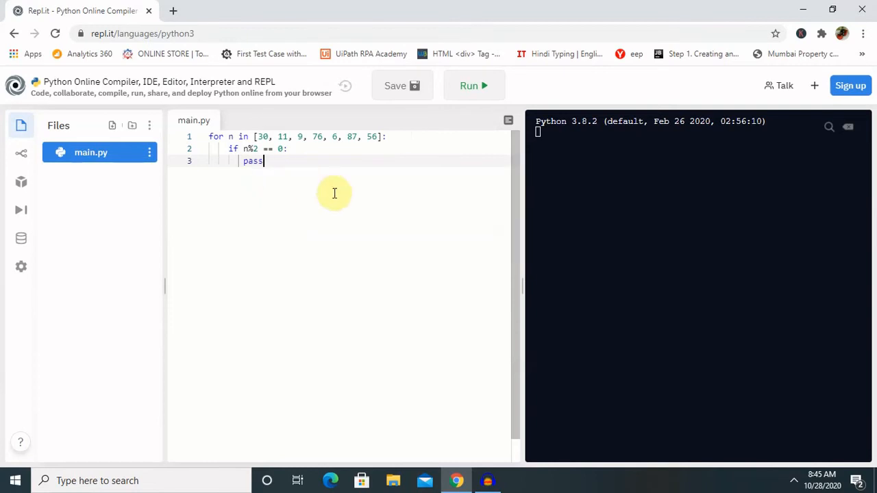
# - Add an else branch that prints n
pyautogui.press('enter')
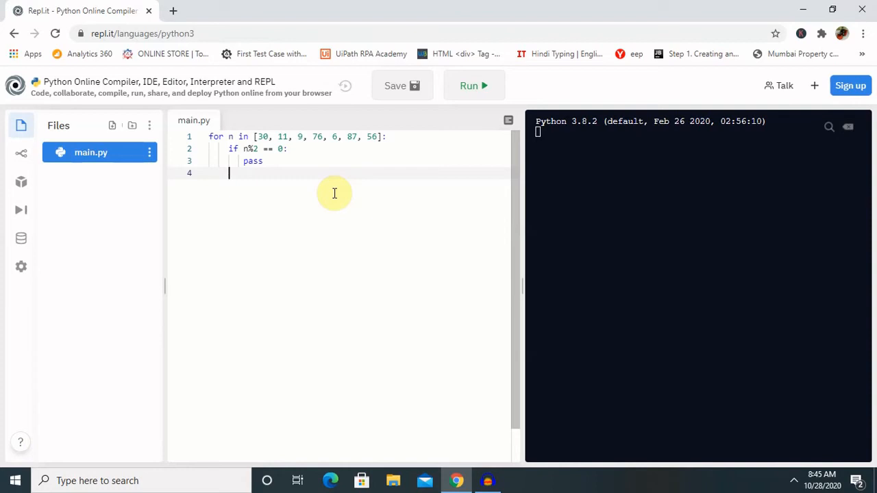
pyautogui.write('else')
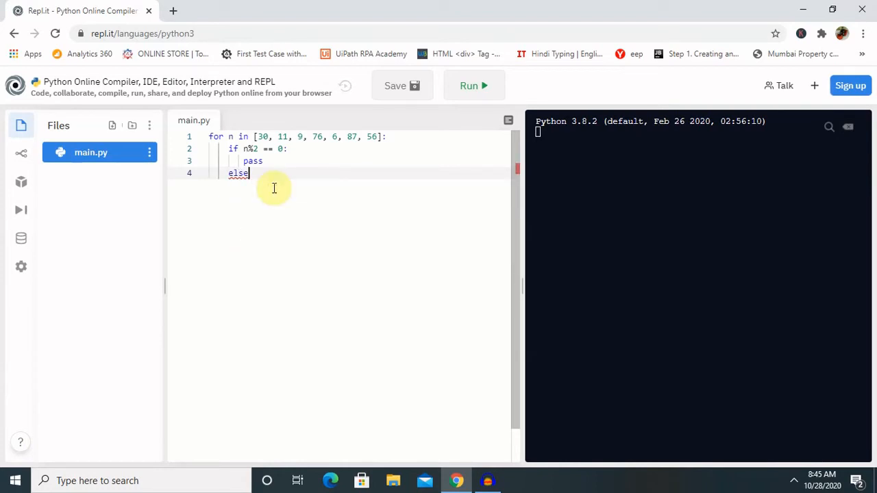
pyautogui.press('enter')
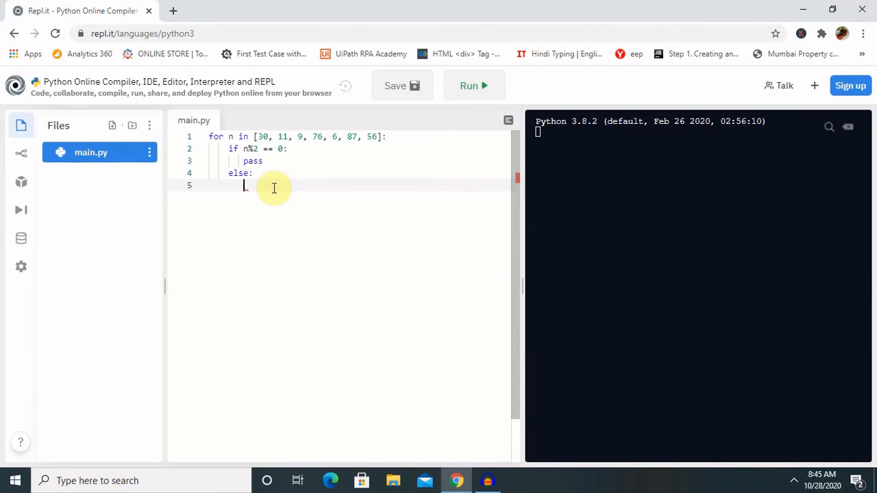
pyautogui.write('print')
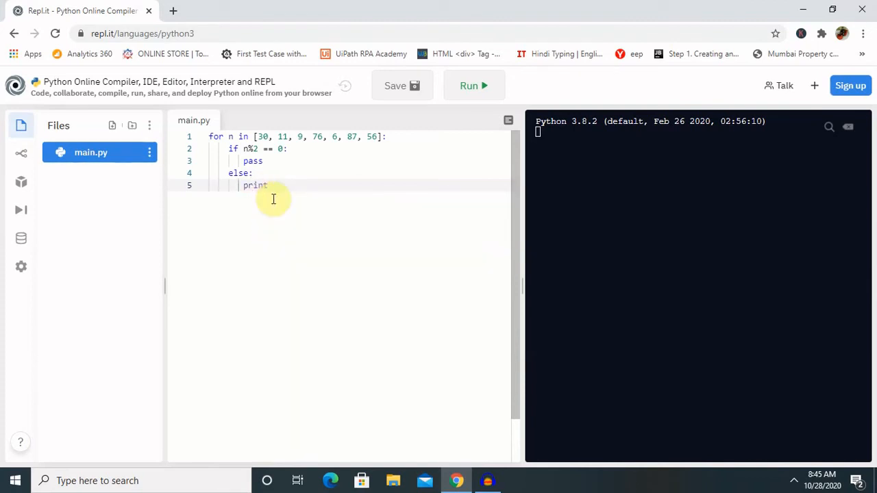
pyautogui.write('(n')
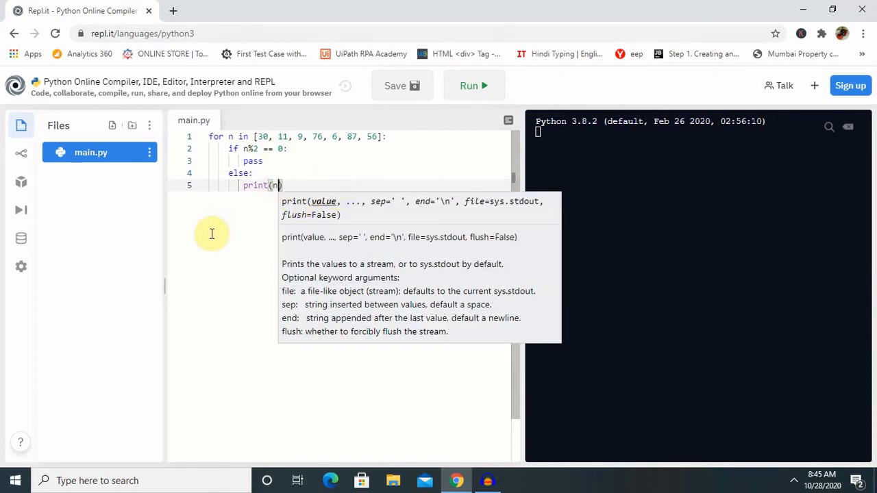
# - Run main.py and check the console prints 11, 9 and 87
pyautogui.click(468, 85)
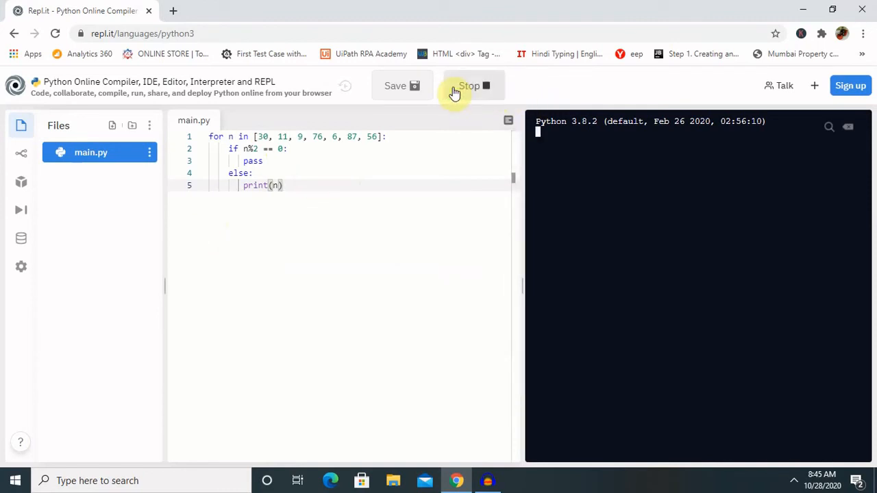
pyautogui.click(470, 85)
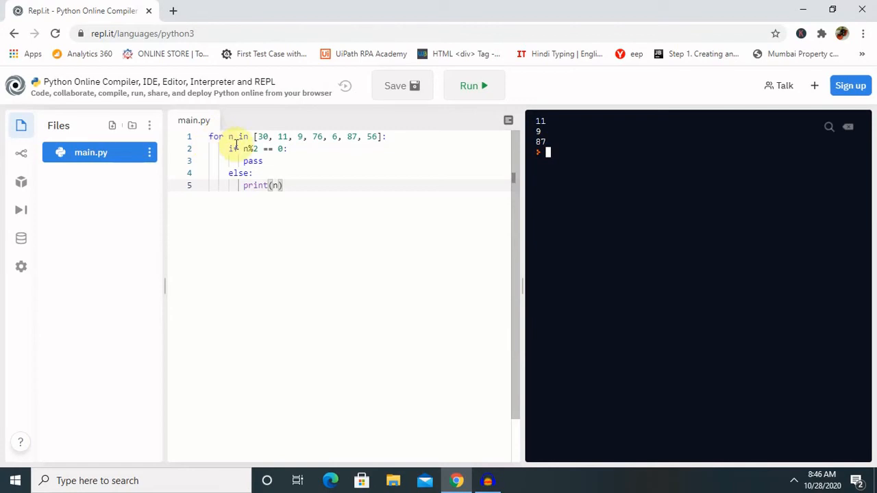
pyautogui.moveTo(328, 175)
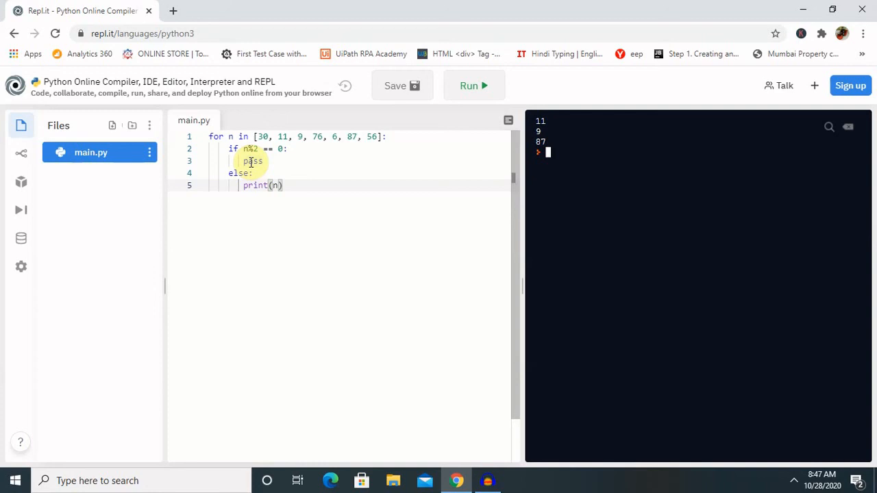
pyautogui.moveTo(468, 381)
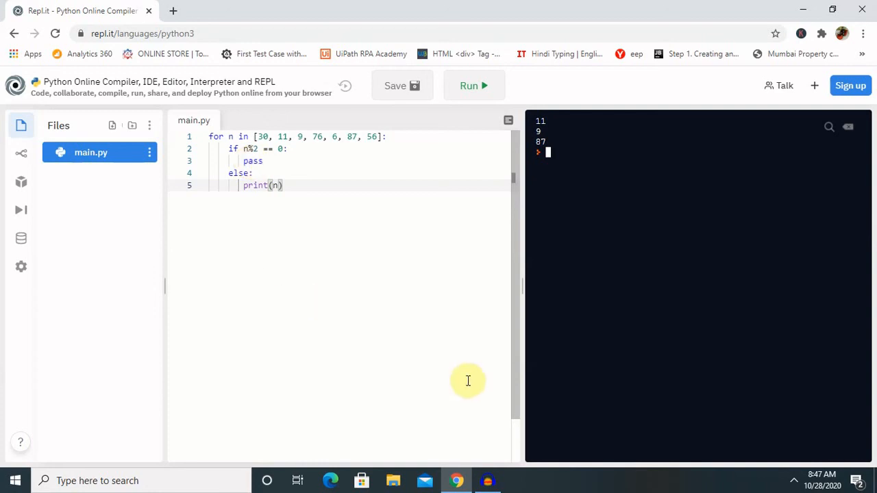